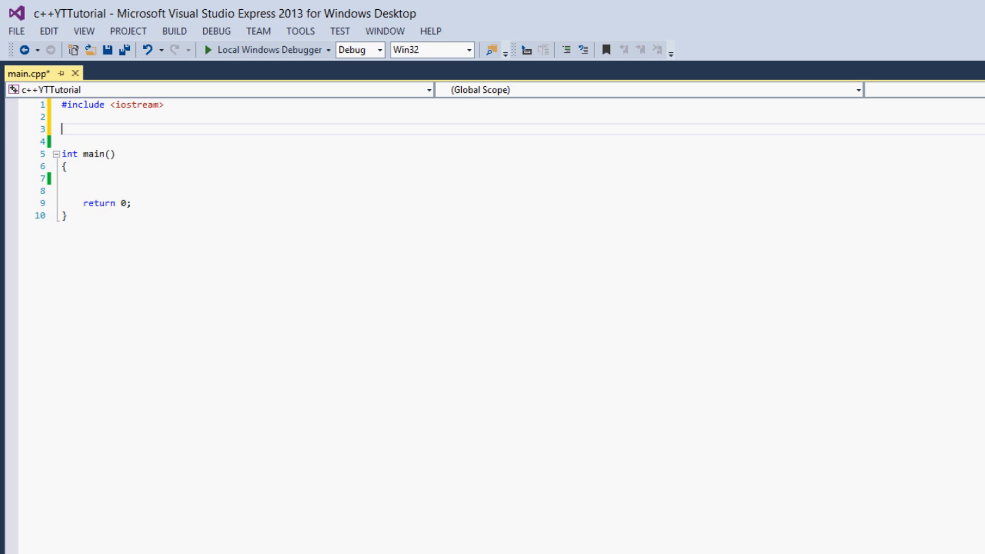
Above main, write template<typename T> T inOut(T in) that returns its argument
type("template<typename T>")
left_click(517, 177)
type("std::cout ")
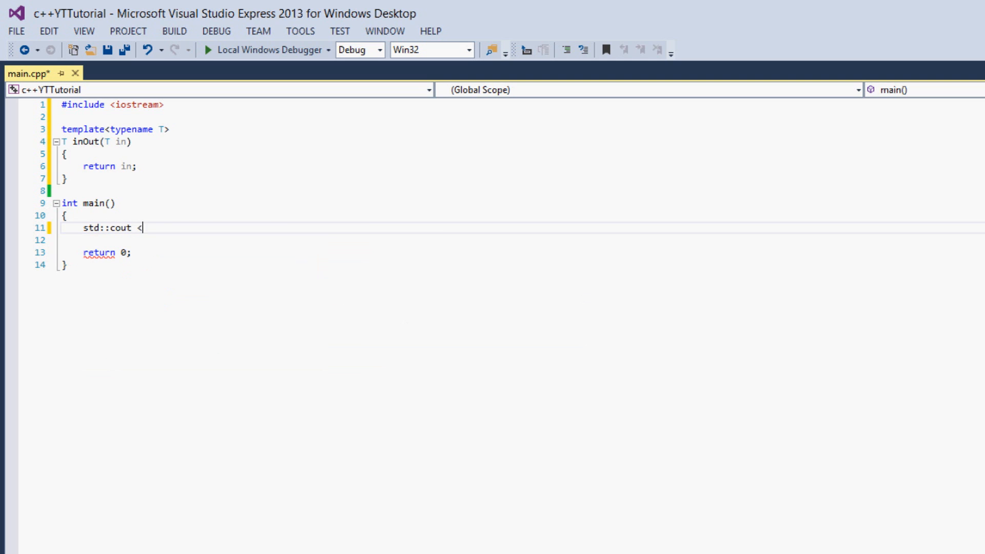
In main, print inOut(10) and inOut("Hello") with std::cout, each ending with std::endl
type("< io")
type("std::cout << inOut(\"Hello\"); std::en")
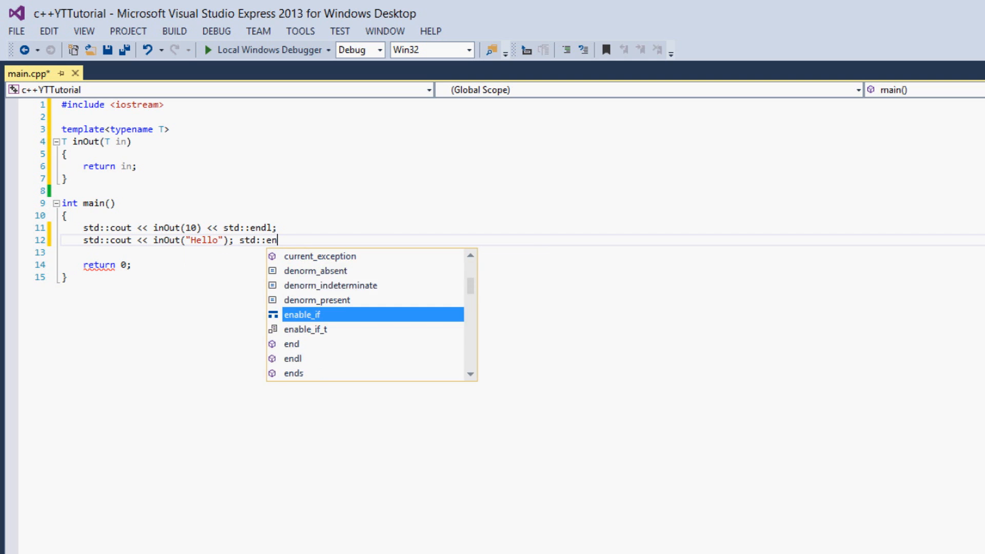
type("ln")
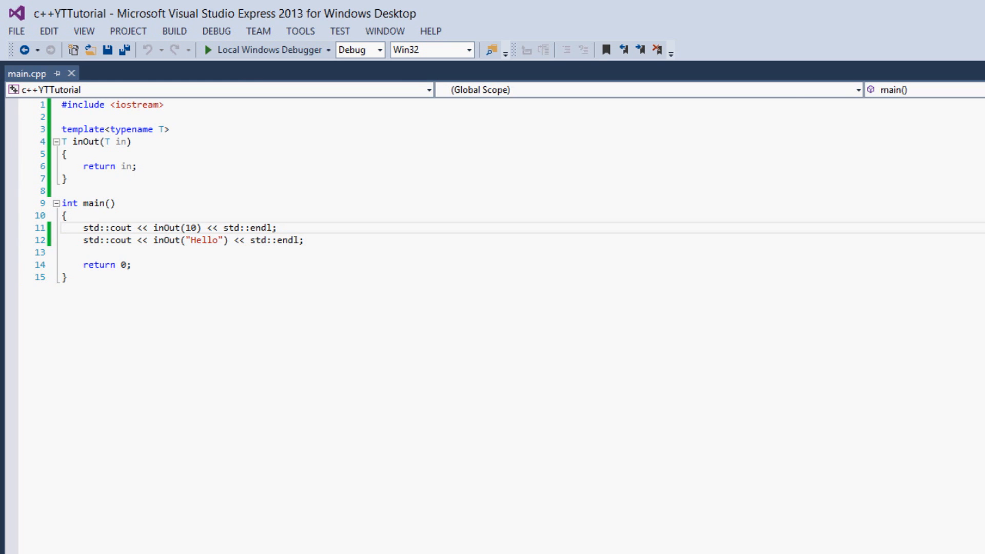
mouse_move(165, 228)
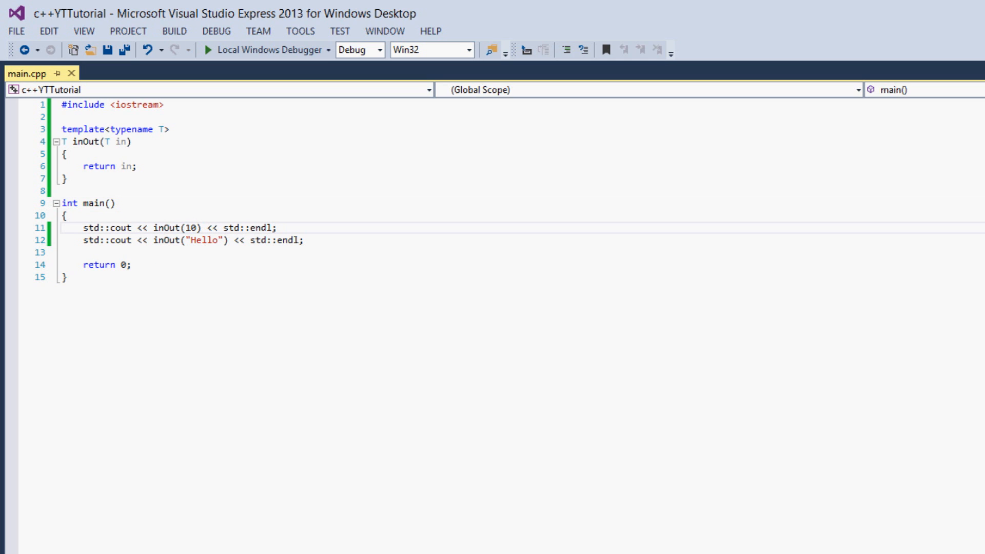
left_click(188, 240)
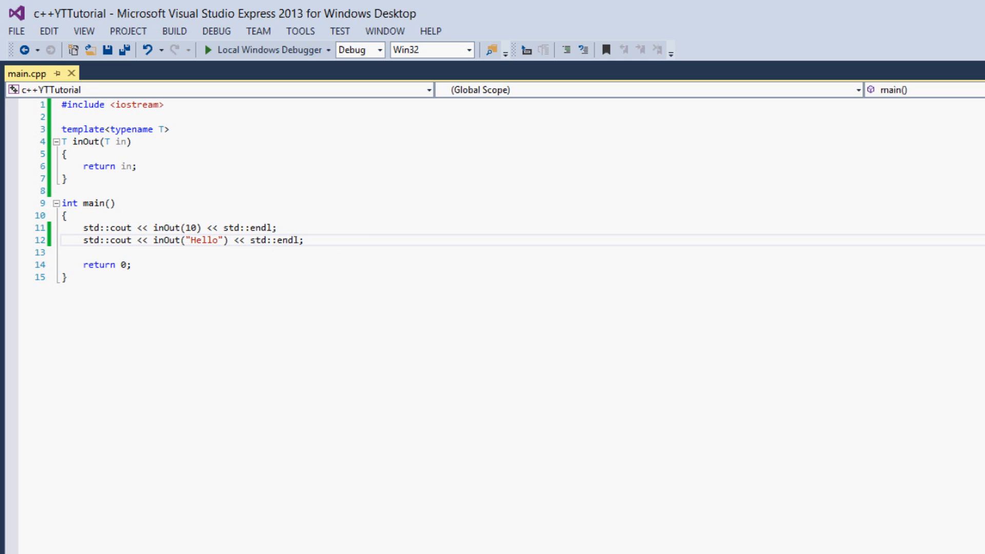
left_click(276, 227)
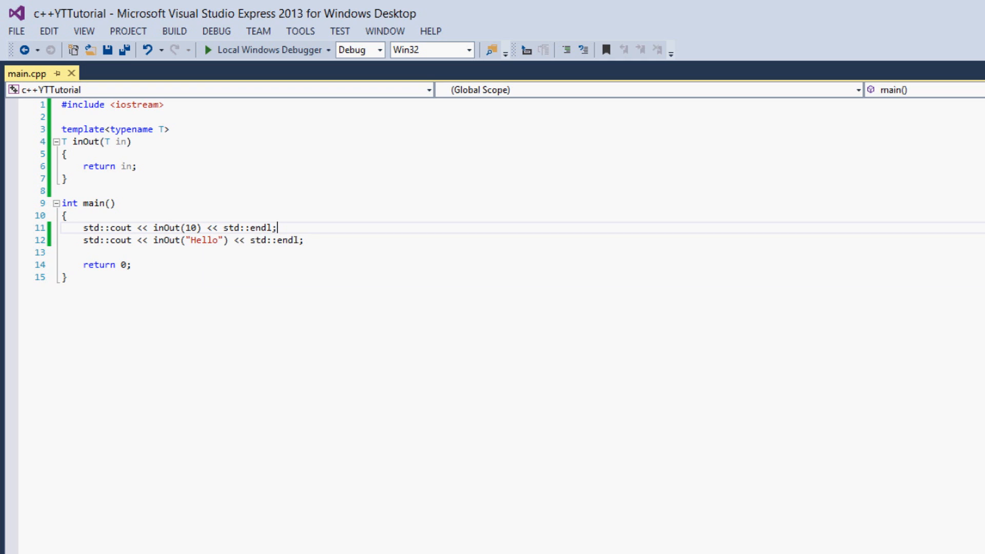
type("<int>")
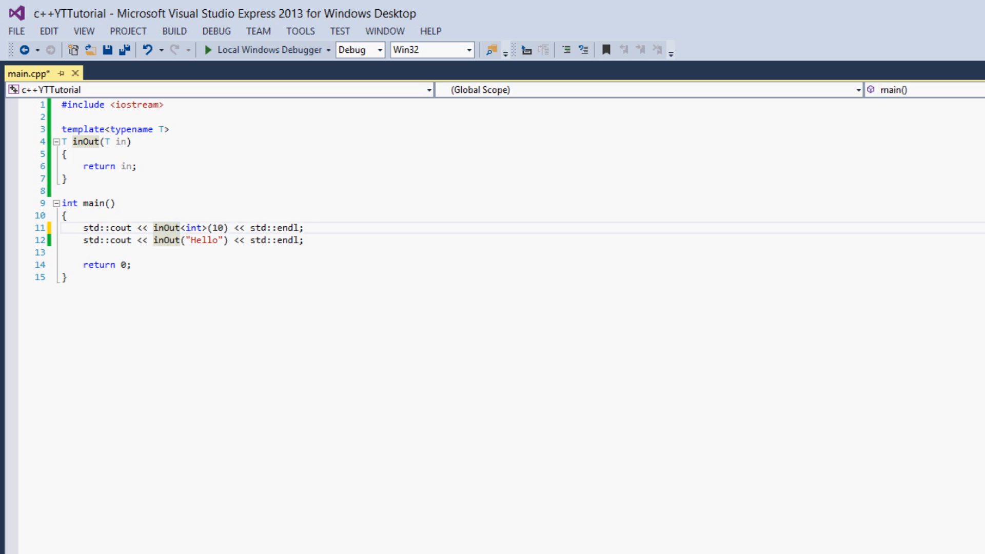
double_click(218, 227)
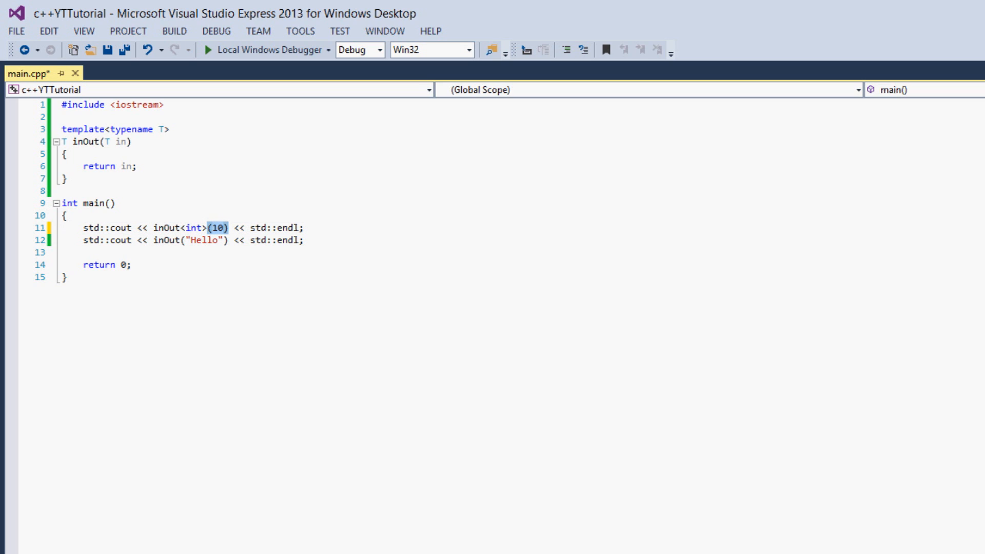
type("<const char*>")
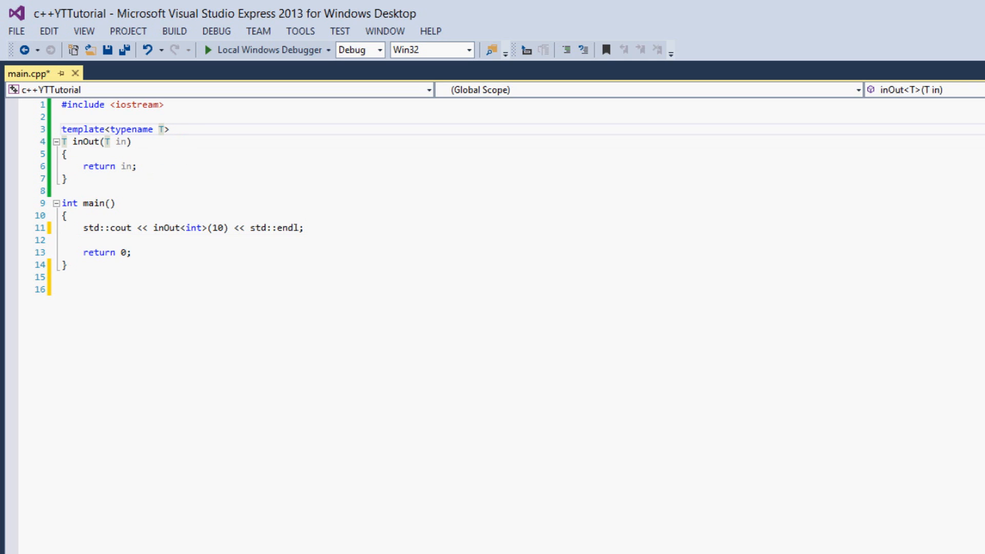
Add typename U and a U in2 parameter, and make inOut void, printing in, a space, and in2
type(", typename U")
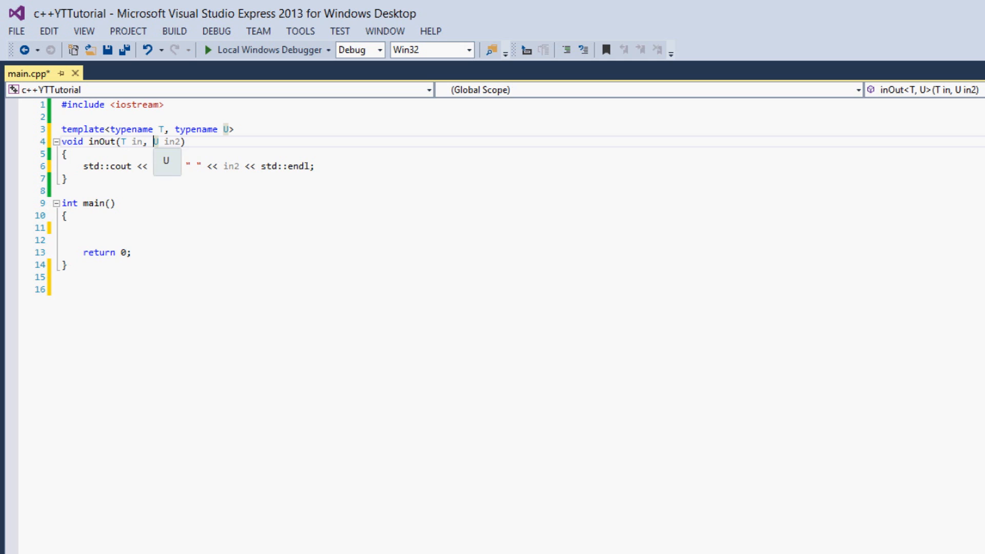
type("inOut(10, \"Hello\");")
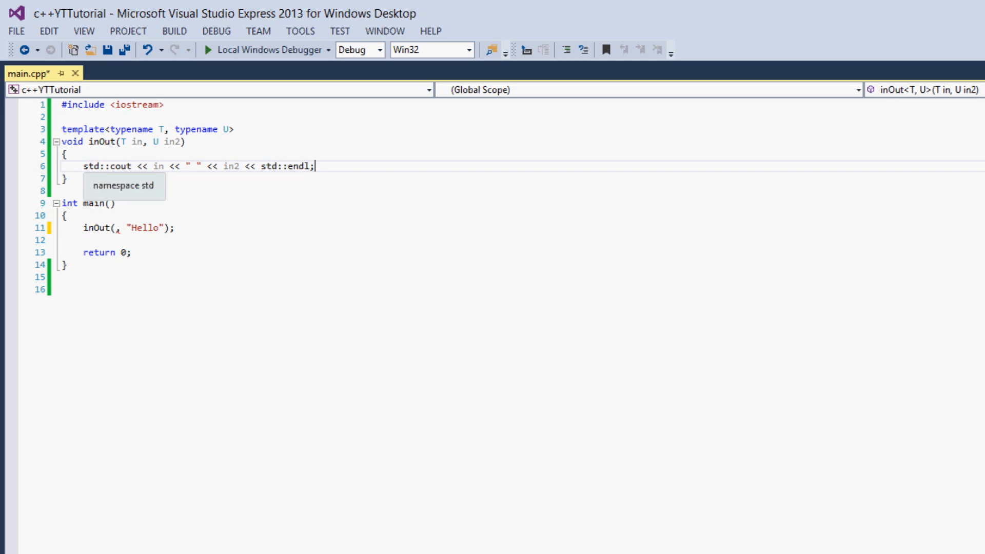
Fill in 10 as the first argument so main calls inOut(10, "Hello");
type("10")
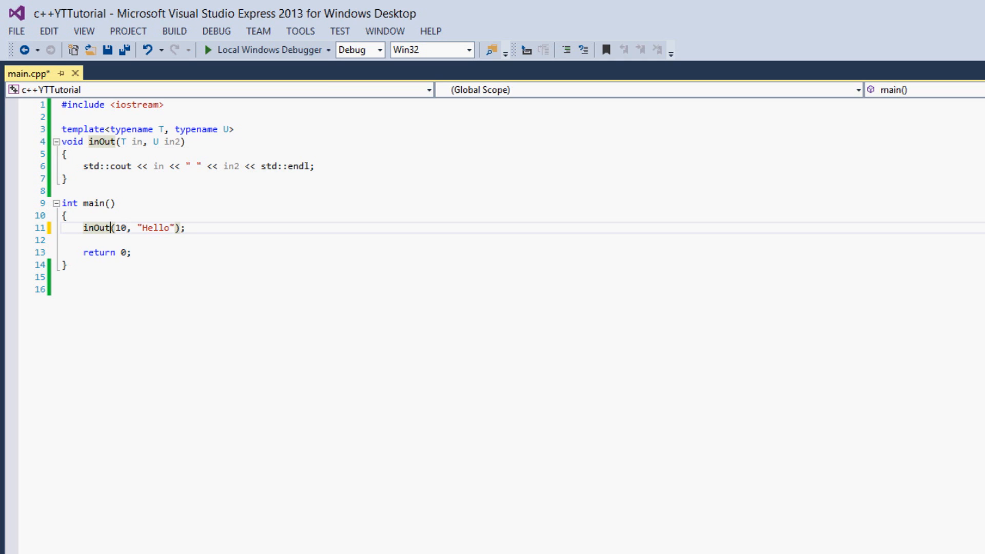